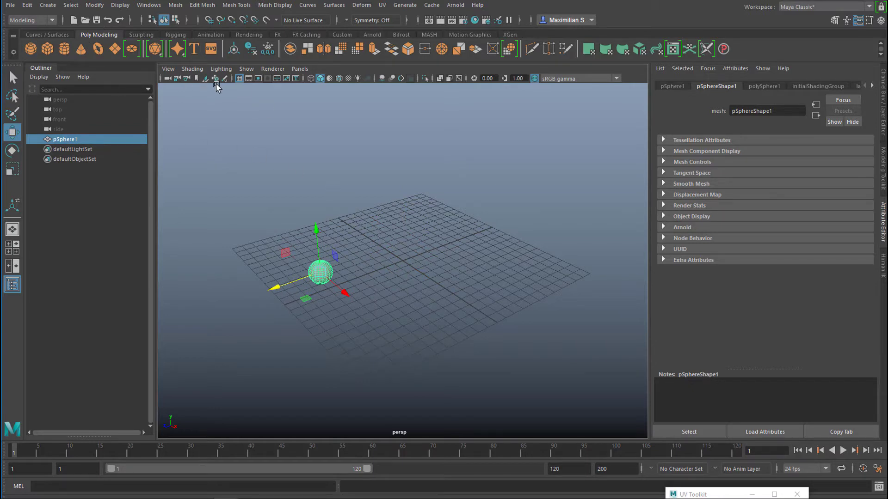
{"action": "mouse_move", "coordinate": [148, 5]}
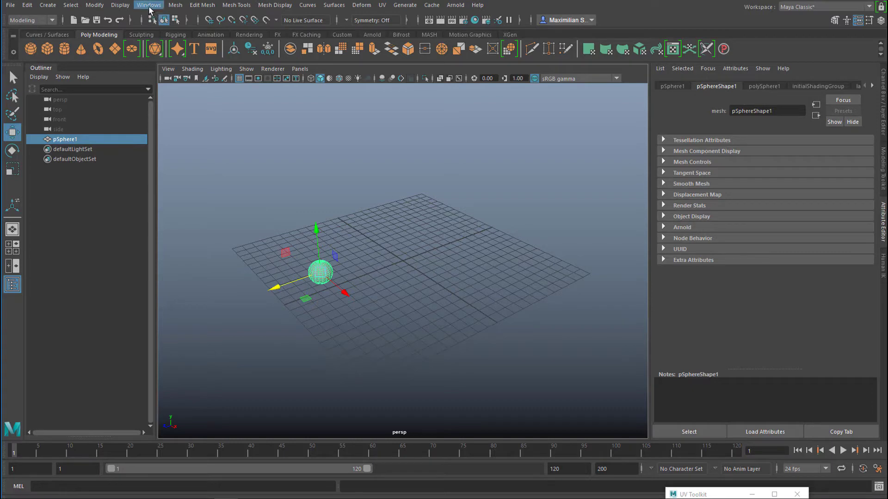
Import CharacterObese.ma from the Content Browser's Bipeds sculpting base meshes into the scene
{"action": "left_click", "coordinate": [149, 6]}
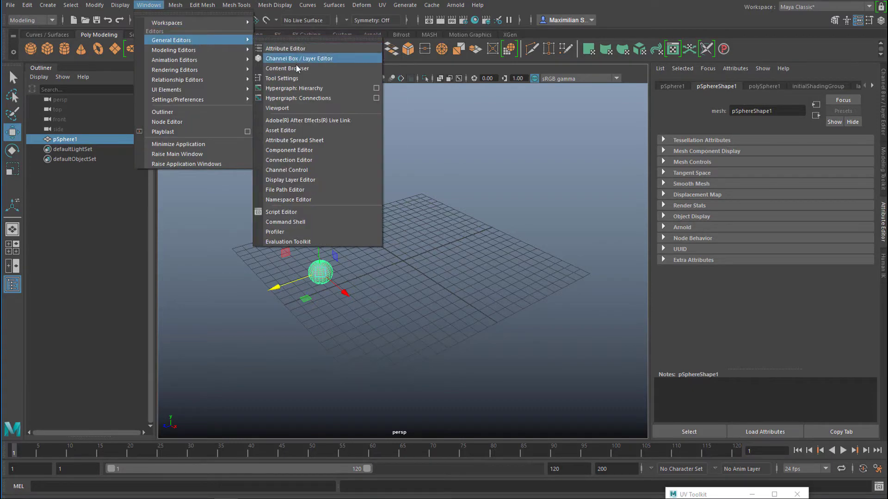
{"action": "left_click", "coordinate": [289, 66]}
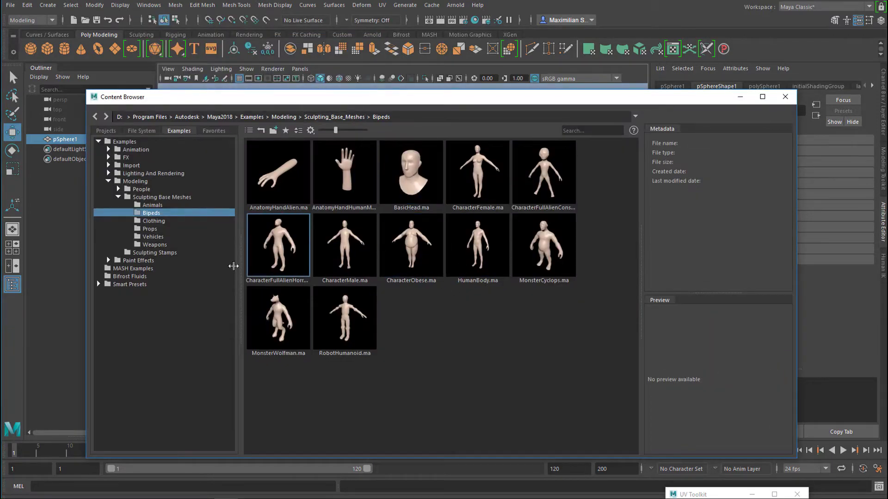
{"action": "left_click", "coordinate": [411, 246]}
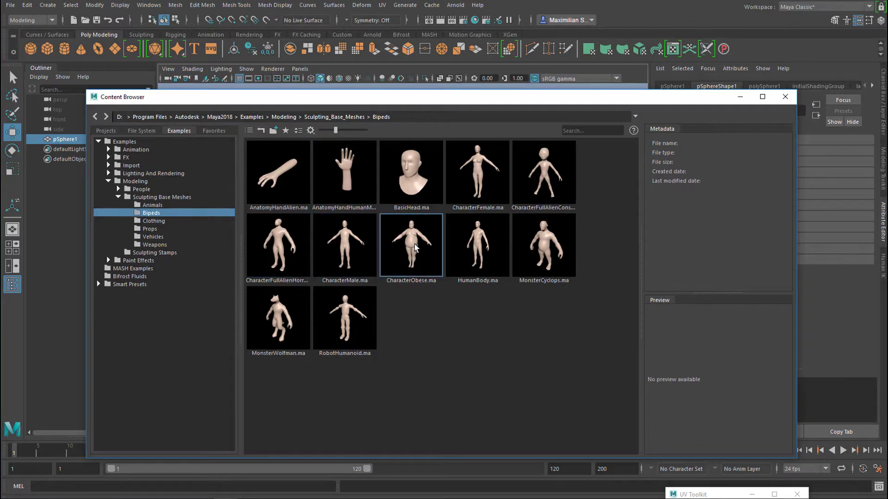
{"action": "left_click", "coordinate": [411, 244]}
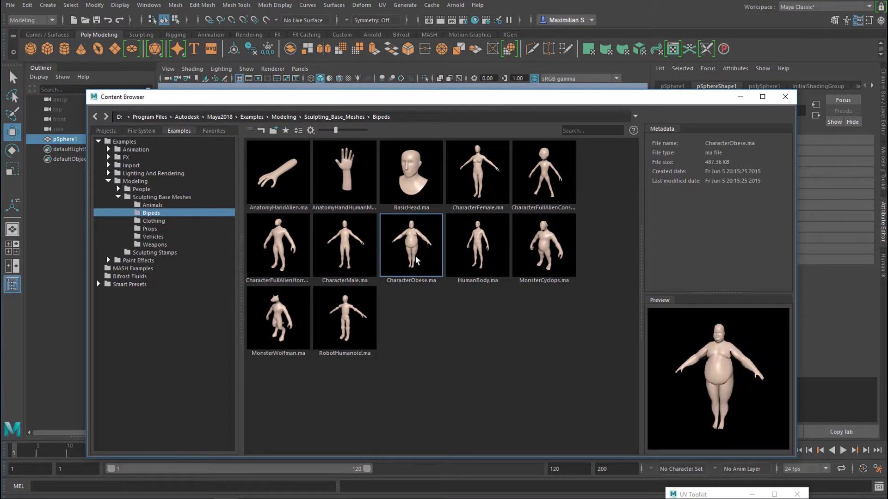
{"action": "mouse_move", "coordinate": [723, 136]}
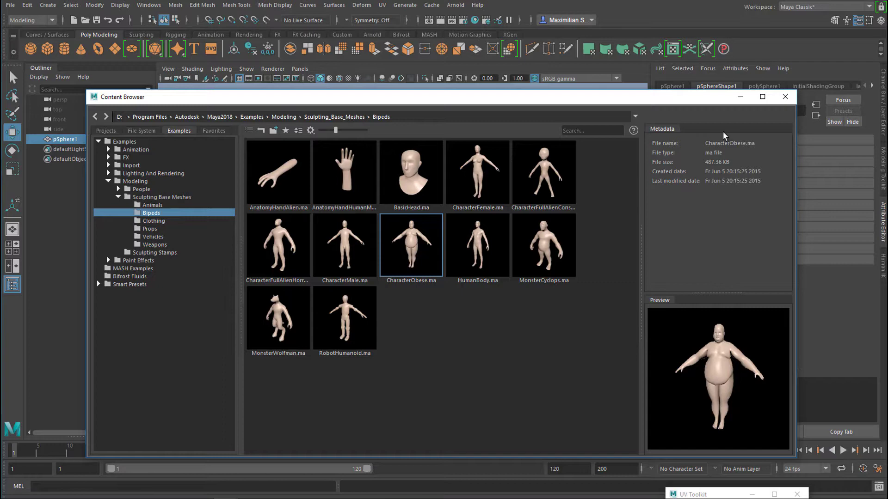
{"action": "double_click", "coordinate": [410, 244]}
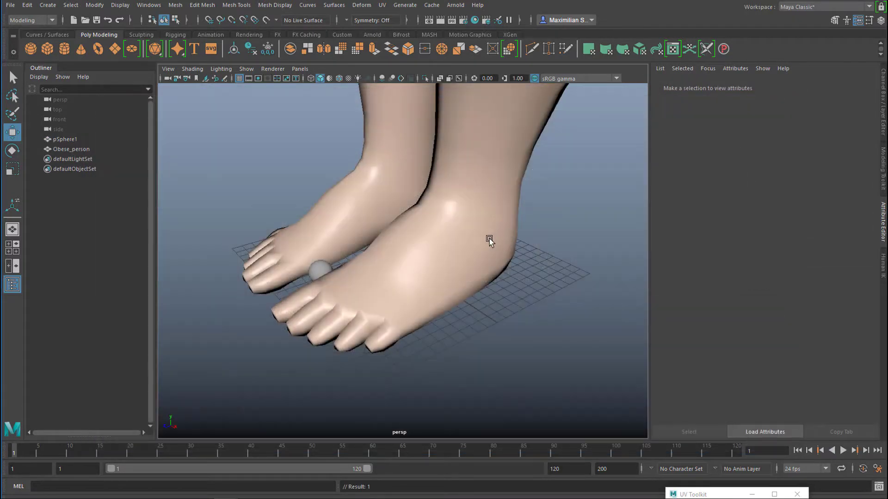
Assign a new Arnold aiStandardSurface material to the obese character
{"action": "left_click", "coordinate": [71, 149]}
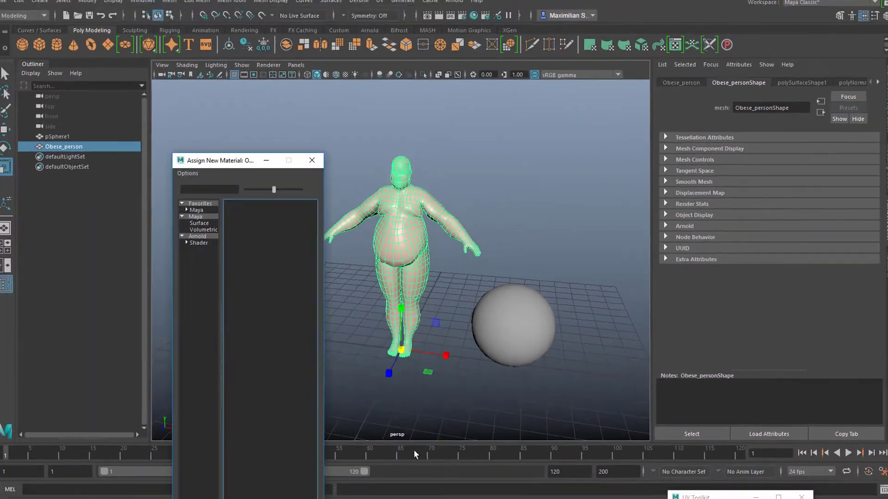
{"action": "left_click", "coordinate": [198, 236]}
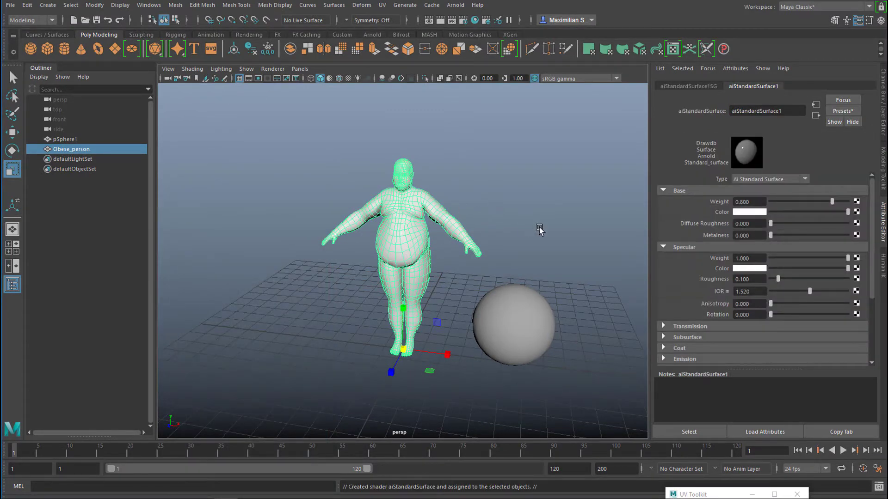
{"action": "mouse_move", "coordinate": [843, 210]}
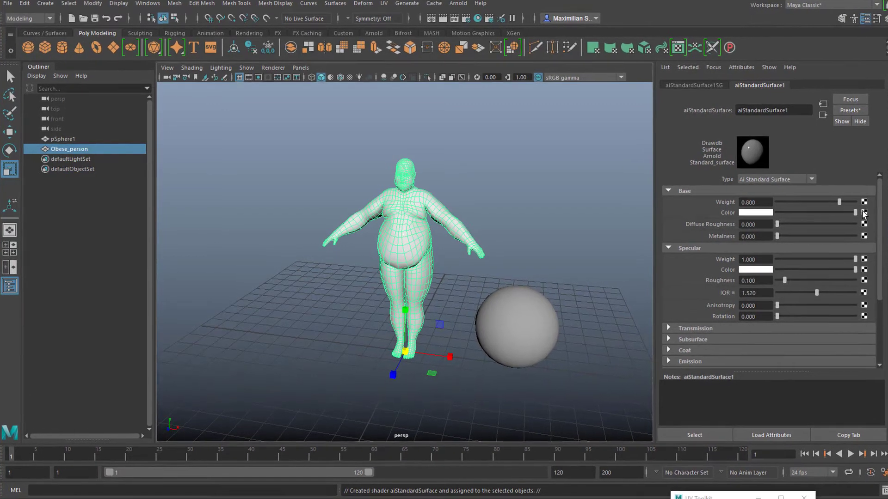
Map the material's Base Color to a new Fluid Texture 2D node
{"action": "left_click", "coordinate": [863, 213]}
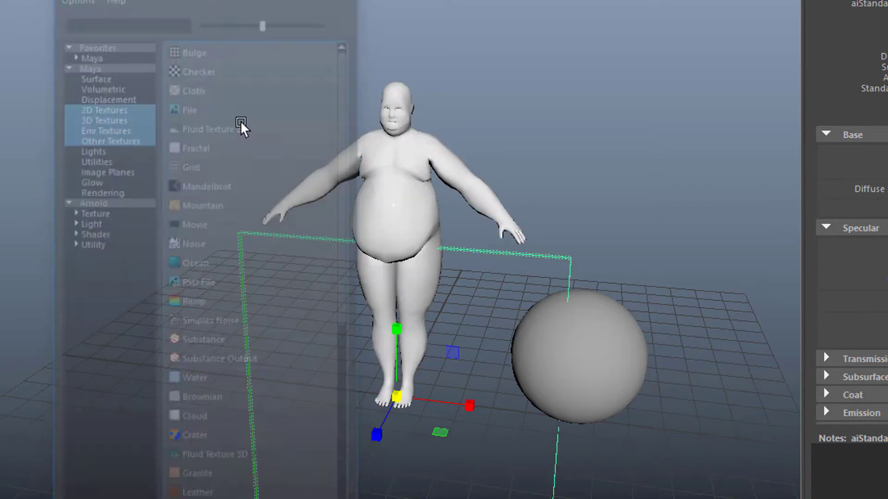
{"action": "left_click", "coordinate": [210, 129]}
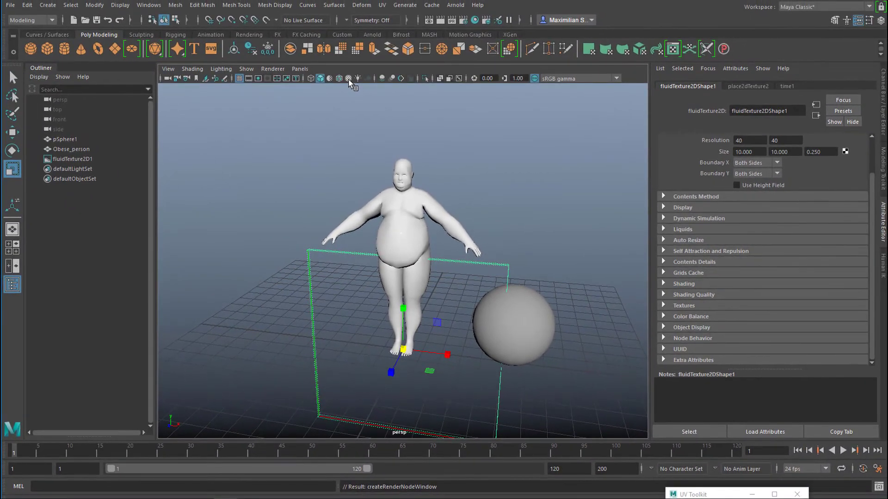
Show textured materials, set the timeline to 500 frames, play it, and switch to the FX menu set
{"action": "left_click", "coordinate": [348, 78]}
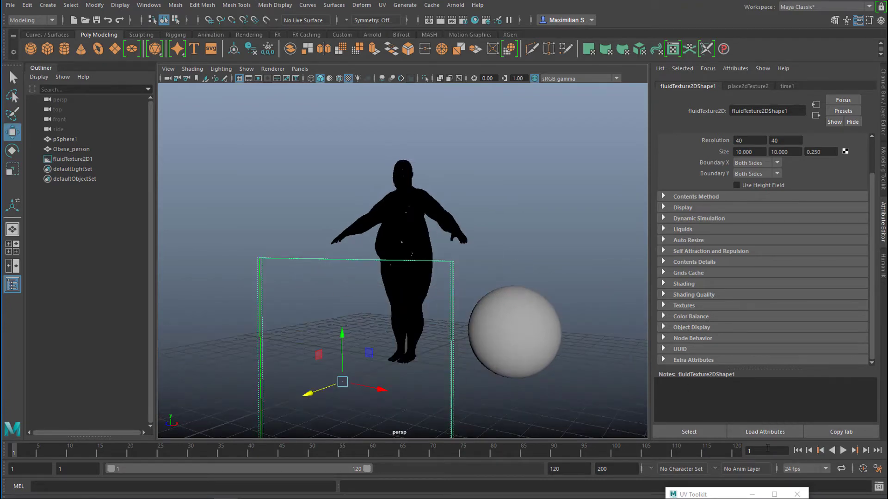
{"action": "triple_click", "coordinate": [569, 468]}
{"action": "type", "text": "500"}
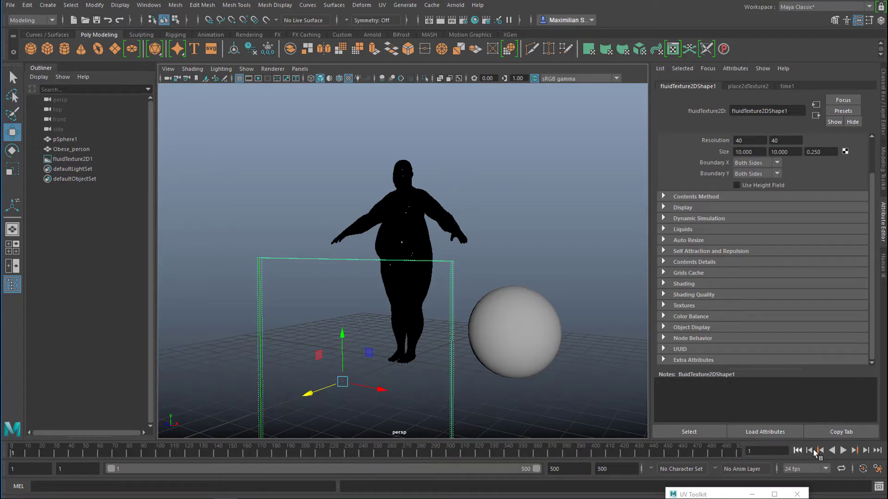
{"action": "left_click", "coordinate": [842, 451]}
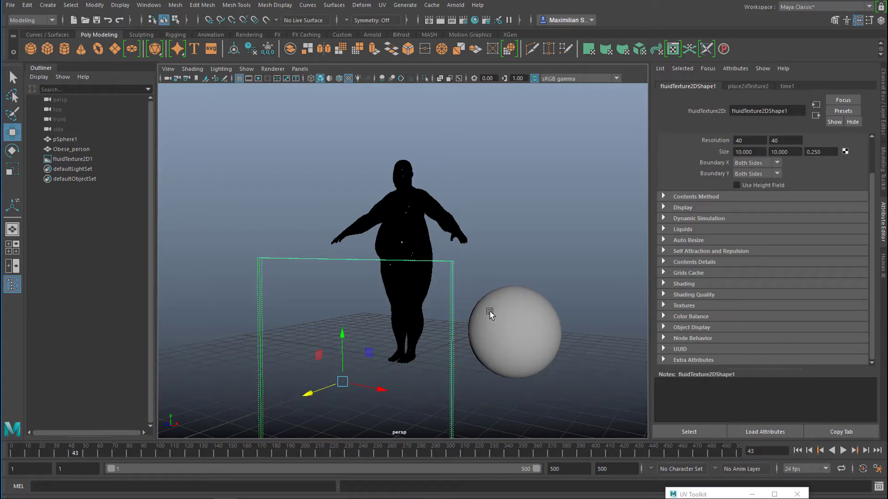
{"action": "mouse_move", "coordinate": [518, 274]}
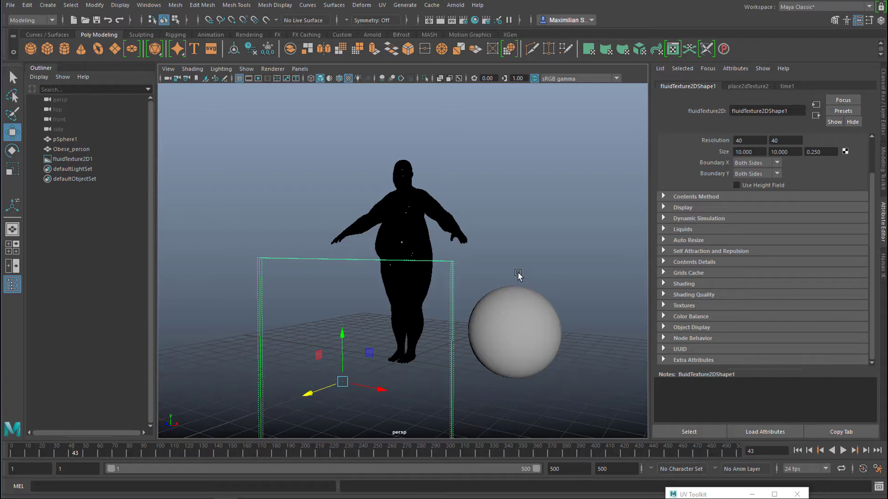
{"action": "mouse_move", "coordinate": [521, 282]}
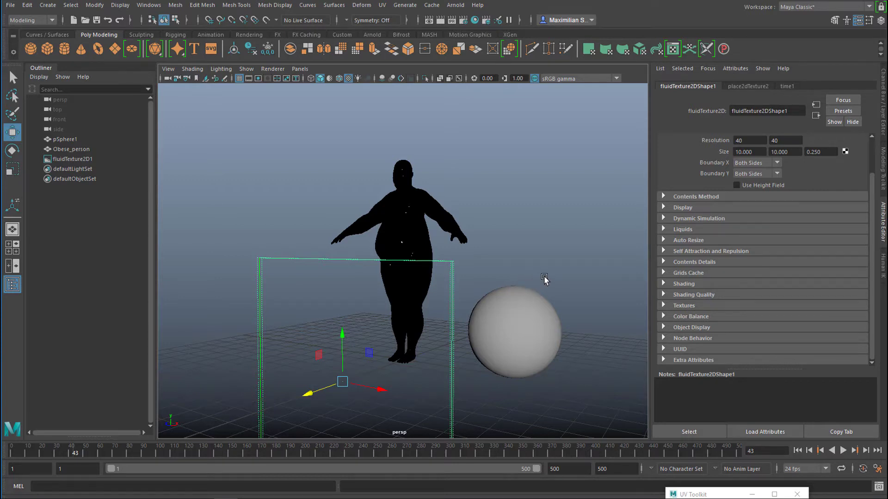
{"action": "mouse_move", "coordinate": [363, 262]}
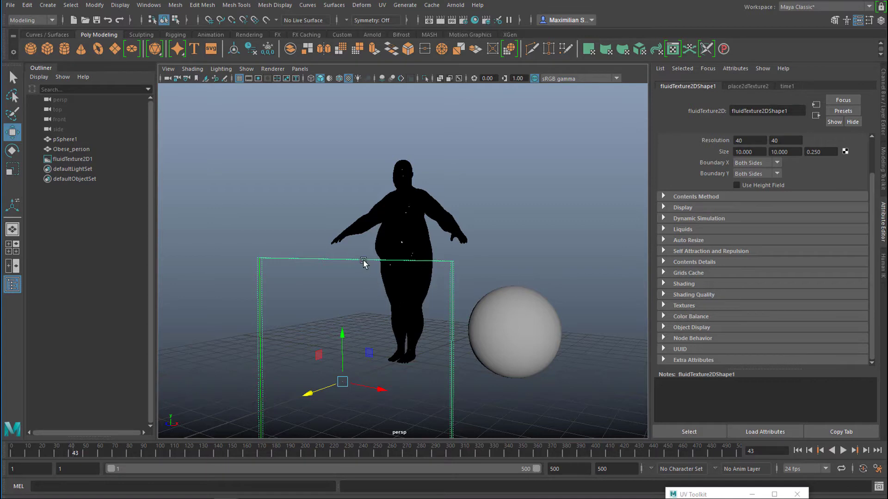
{"action": "mouse_move", "coordinate": [405, 259]}
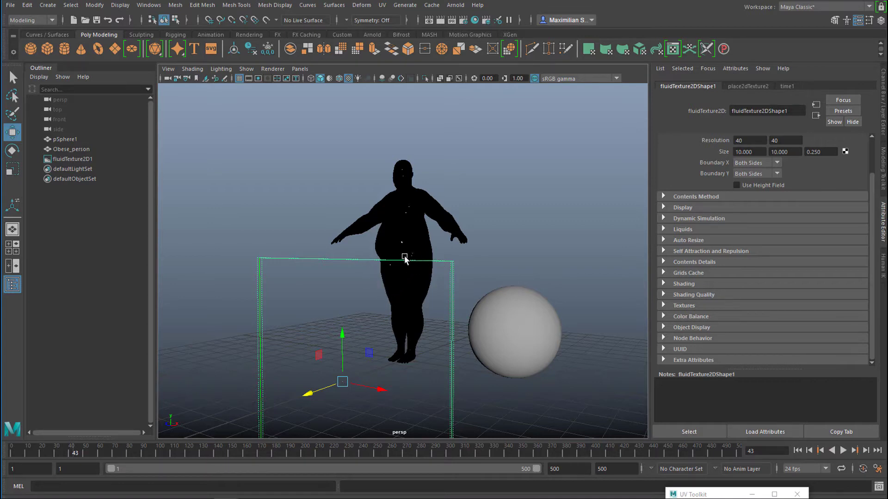
{"action": "mouse_move", "coordinate": [386, 284]}
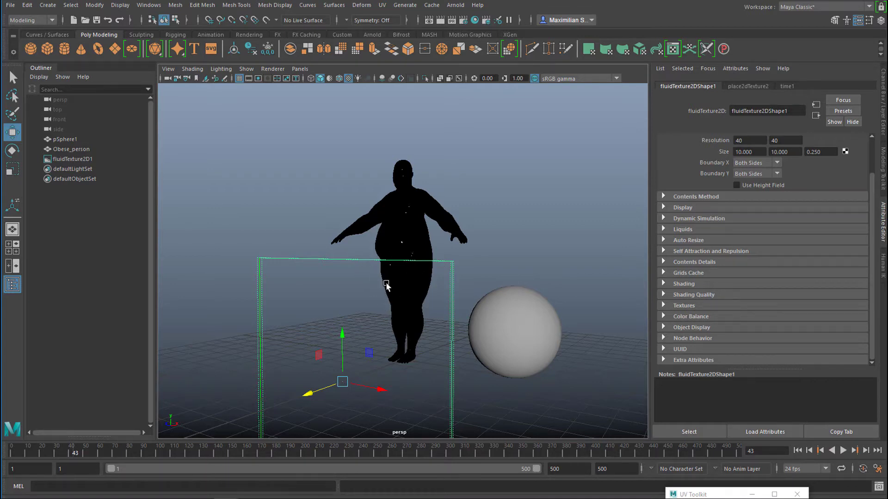
{"action": "mouse_move", "coordinate": [485, 269]}
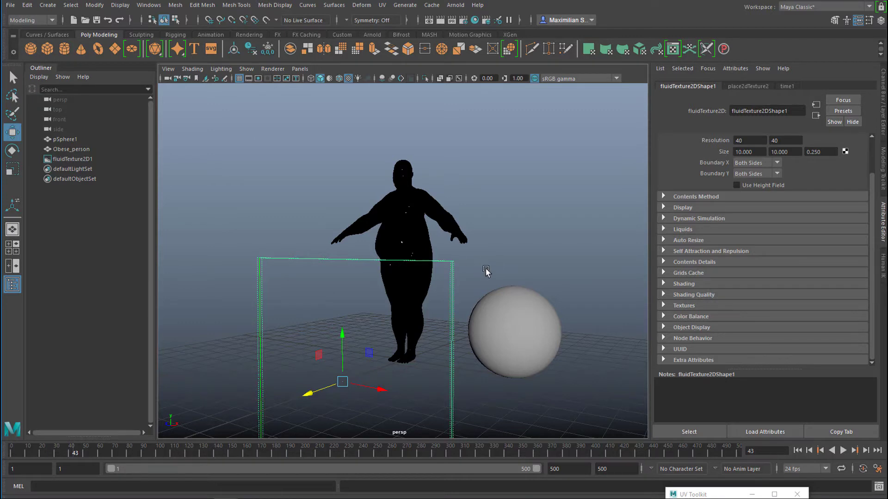
{"action": "mouse_move", "coordinate": [200, 129]}
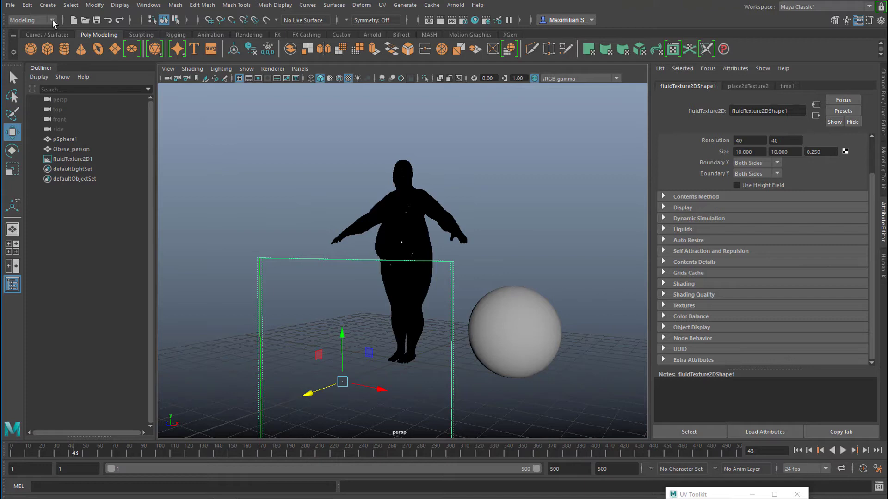
{"action": "left_click", "coordinate": [31, 21]}
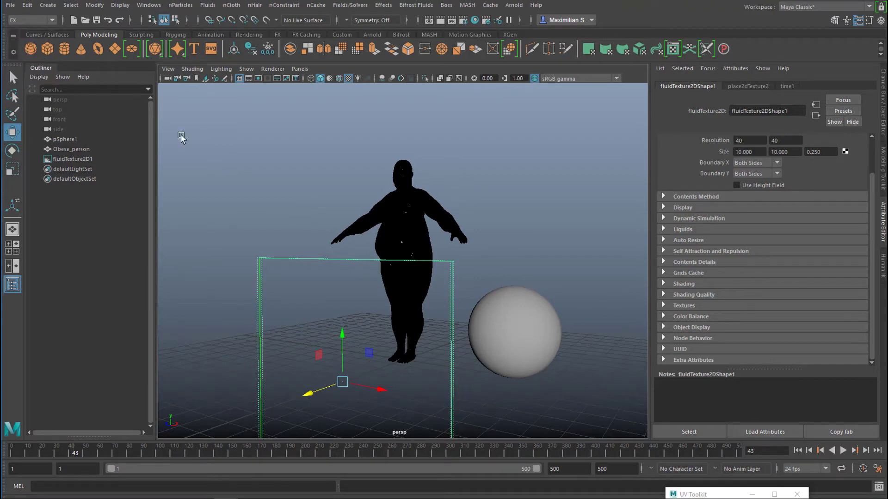
{"action": "mouse_move", "coordinate": [246, 187]}
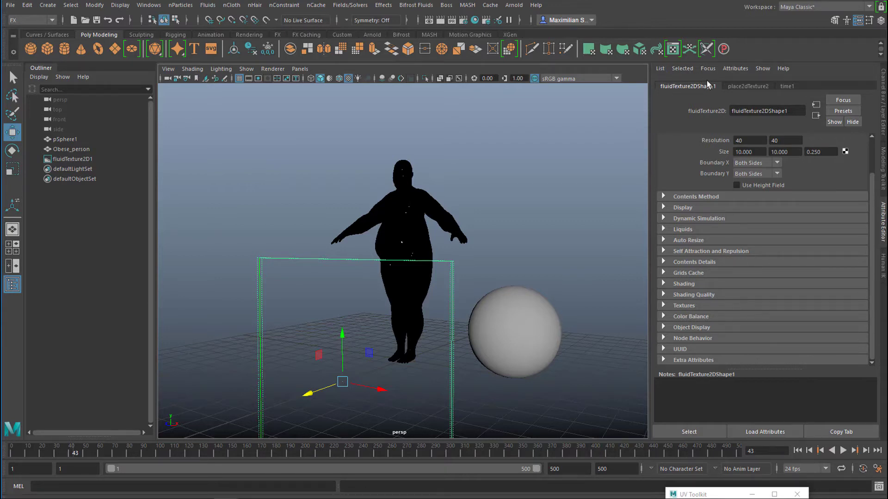
{"action": "mouse_move", "coordinate": [203, 50]}
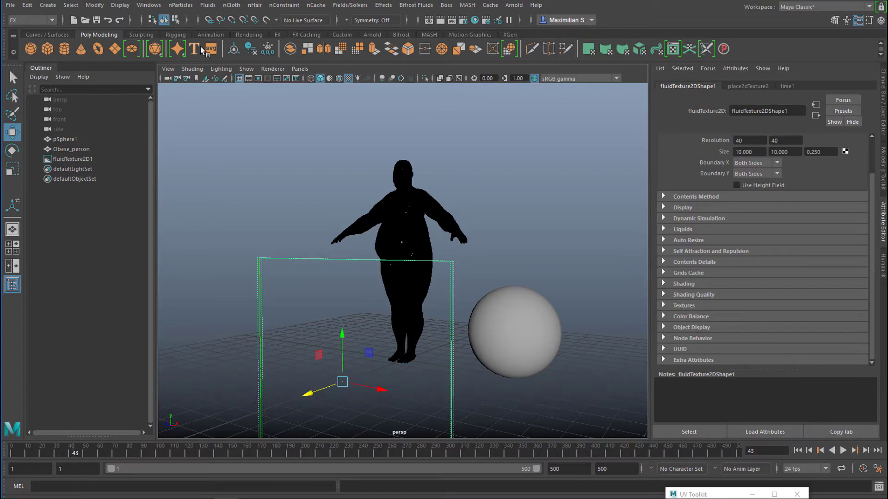
Add an emitter to the fluid texture via Fluids > Add/Edit Contents > Emitter
{"action": "left_click", "coordinate": [208, 5]}
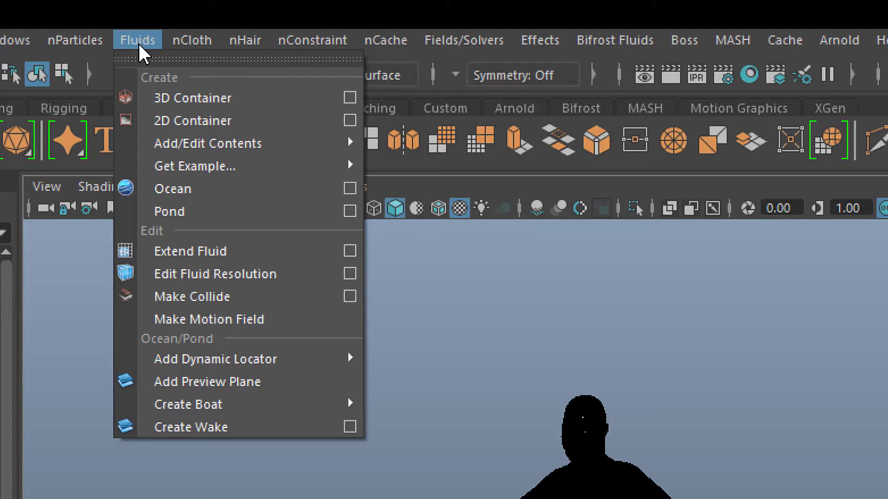
{"action": "mouse_move", "coordinate": [146, 58]}
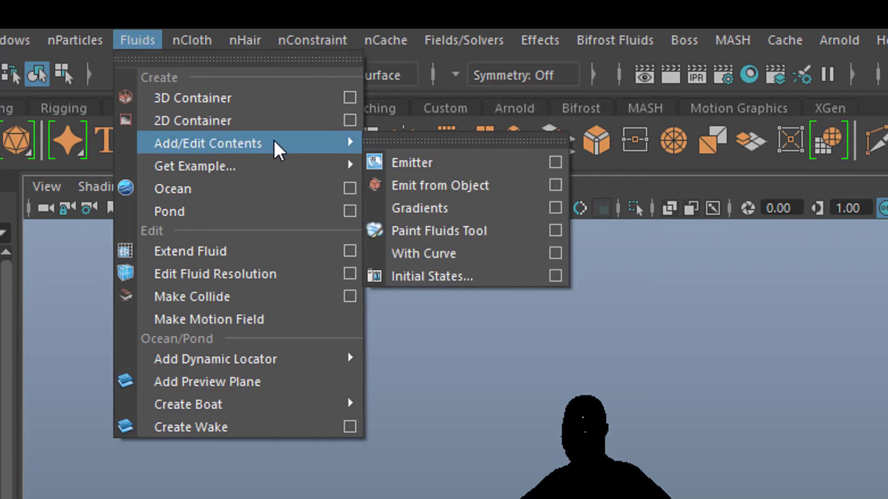
{"action": "left_click", "coordinate": [410, 163]}
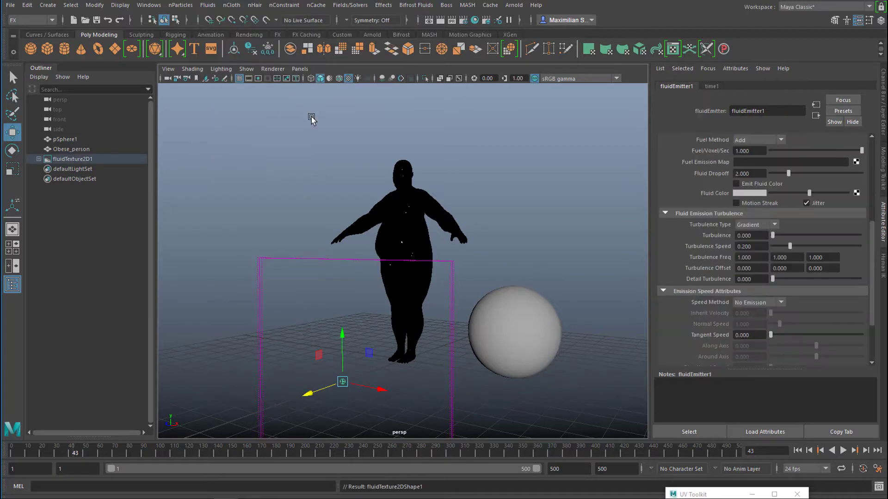
{"action": "mouse_move", "coordinate": [349, 340]}
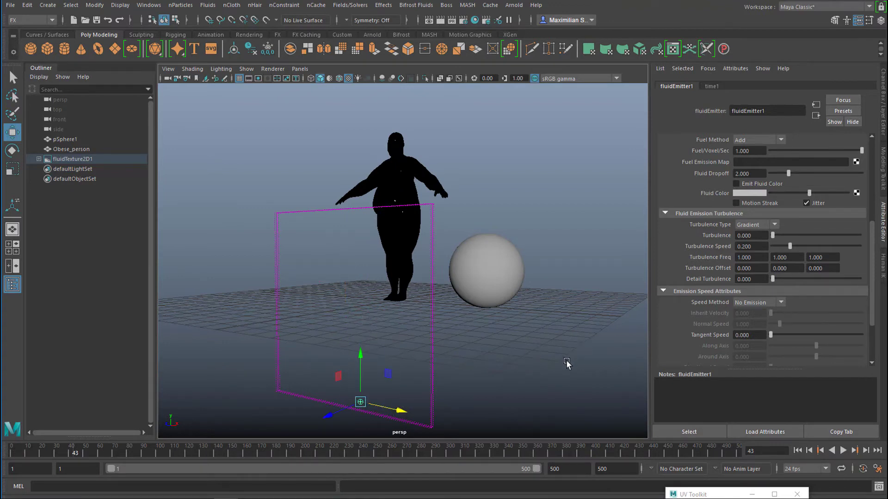
{"action": "mouse_move", "coordinate": [810, 445]}
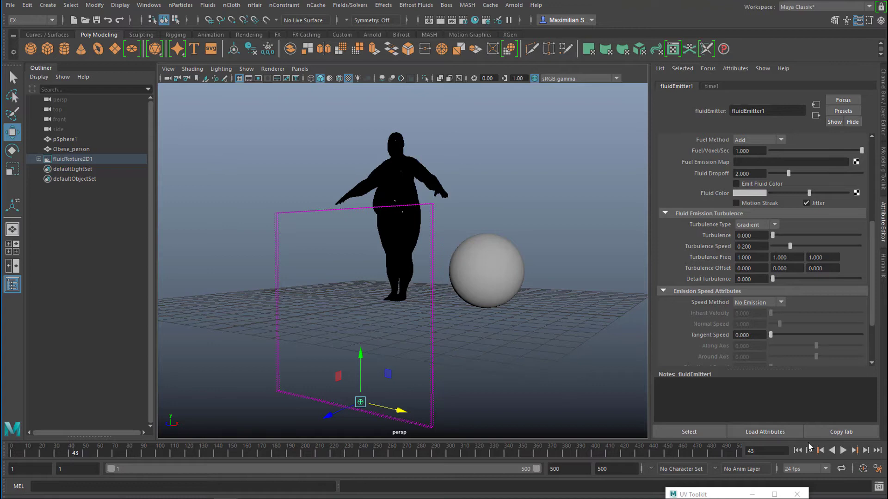
Play the simulation for about twenty frames so the emitter puffs its first fluid
{"action": "left_click", "coordinate": [854, 450]}
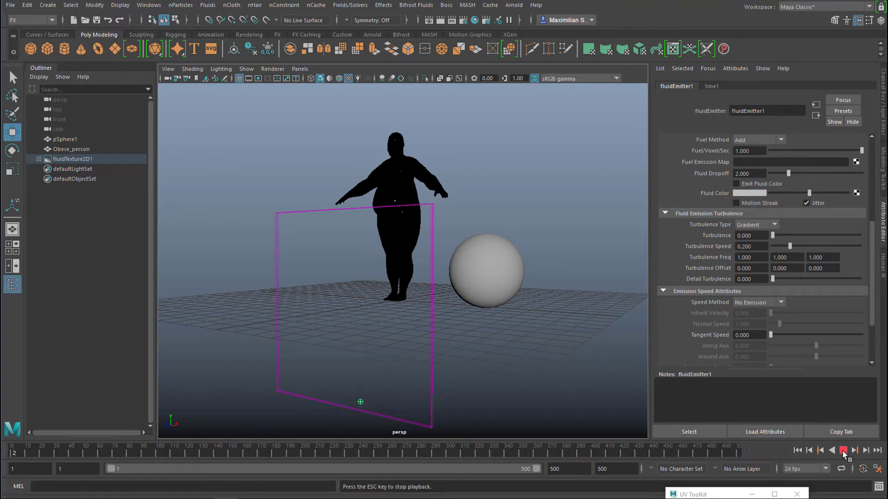
{"action": "left_click", "coordinate": [854, 450]}
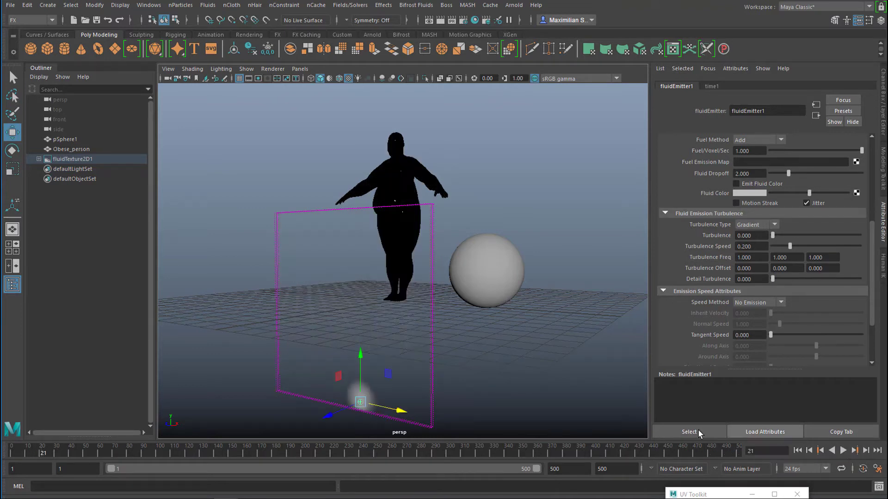
{"action": "mouse_move", "coordinate": [257, 281]}
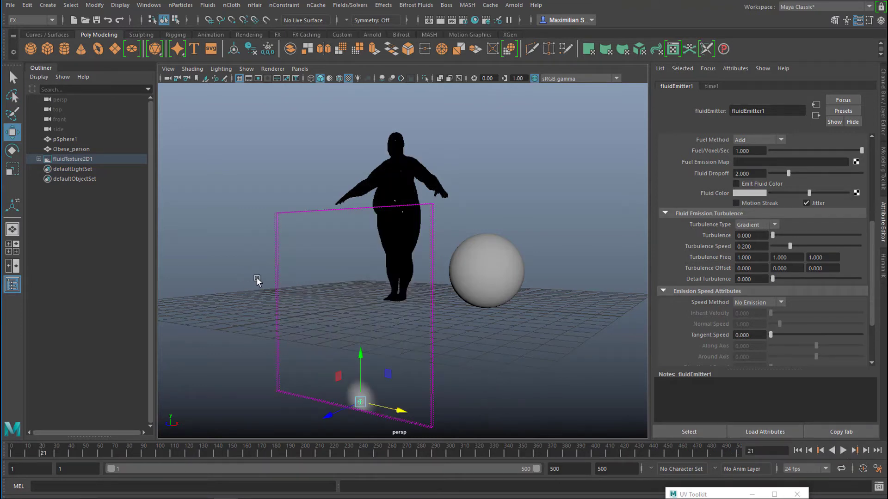
{"action": "mouse_move", "coordinate": [62, 169]}
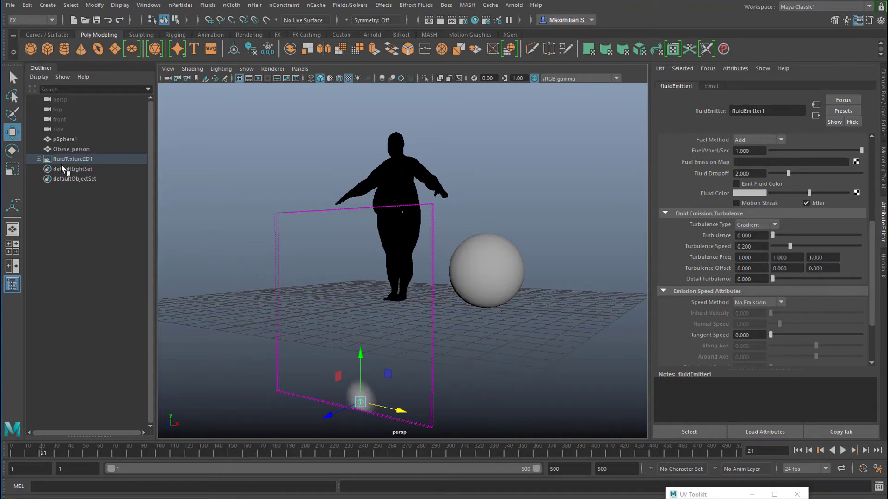
{"action": "mouse_move", "coordinate": [77, 164]}
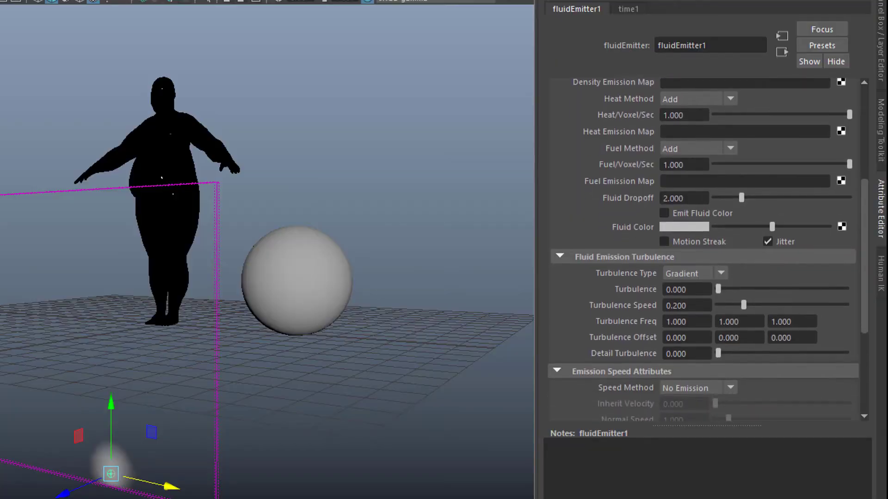
{"action": "mouse_move", "coordinate": [557, 274]}
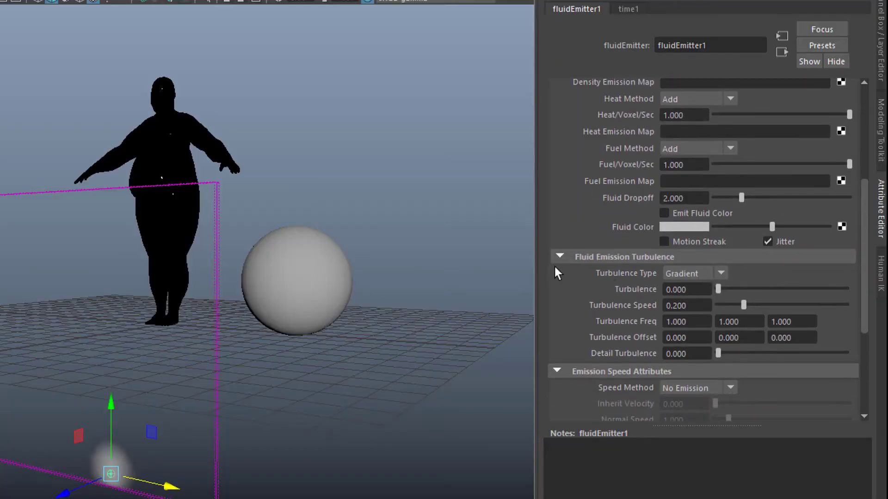
Raise the Turbulence value in fluidEmitter1's Fluid Emission Turbulence settings
{"action": "left_click", "coordinate": [560, 256]}
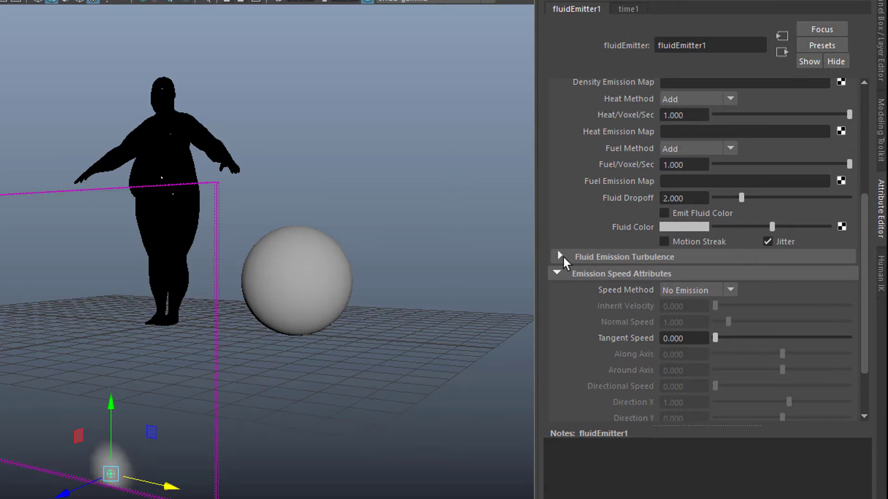
{"action": "left_click", "coordinate": [559, 256]}
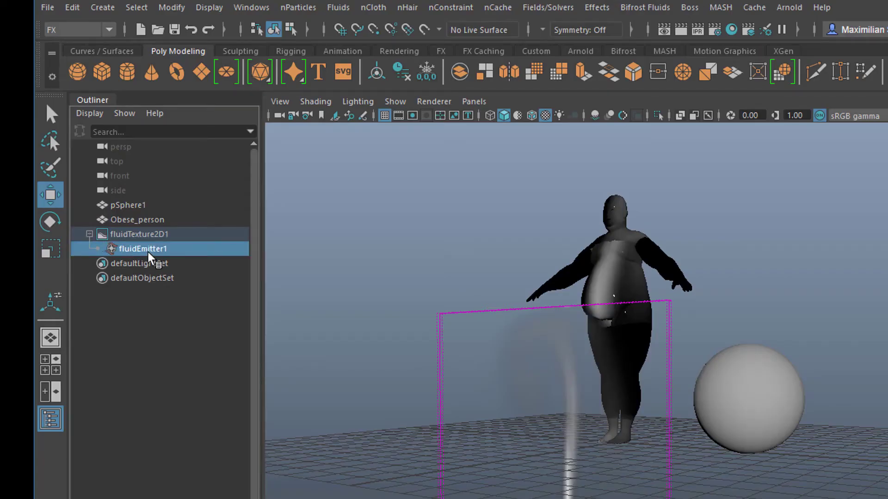
{"action": "mouse_move", "coordinate": [161, 266]}
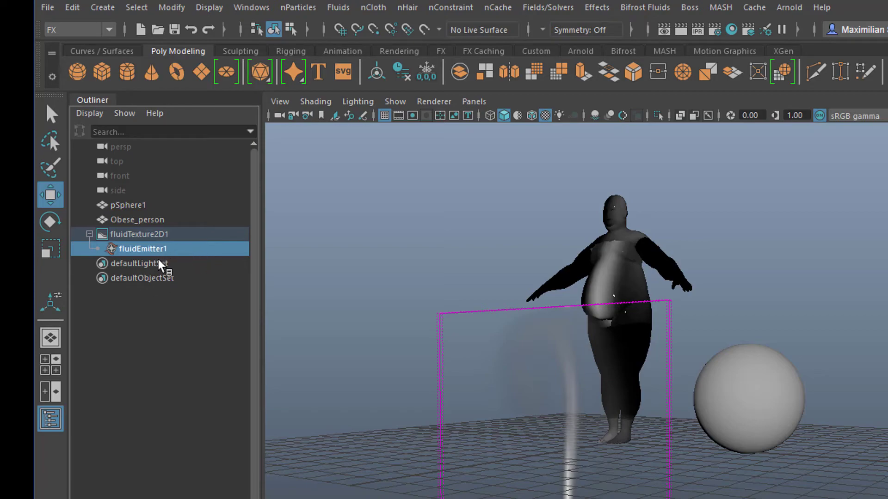
Select the fluid container and go to its Shading colour ramp settings
{"action": "left_click", "coordinate": [139, 218]}
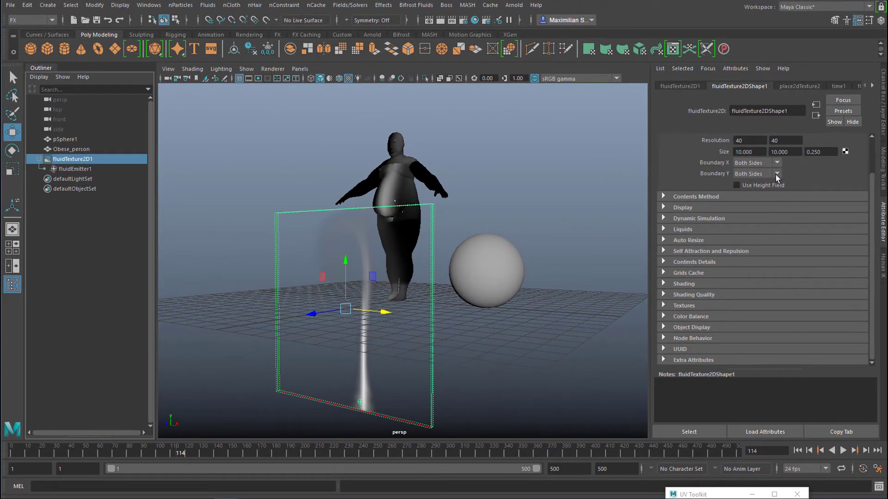
{"action": "mouse_move", "coordinate": [764, 258]}
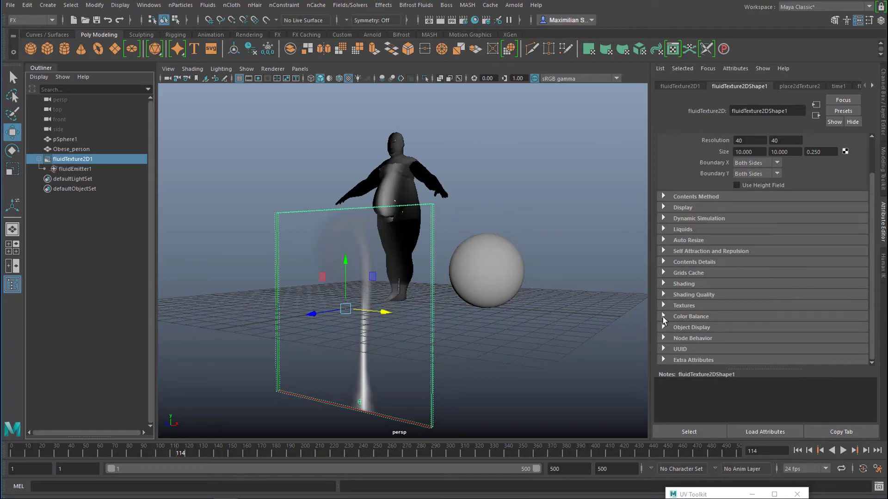
{"action": "left_click", "coordinate": [684, 283]}
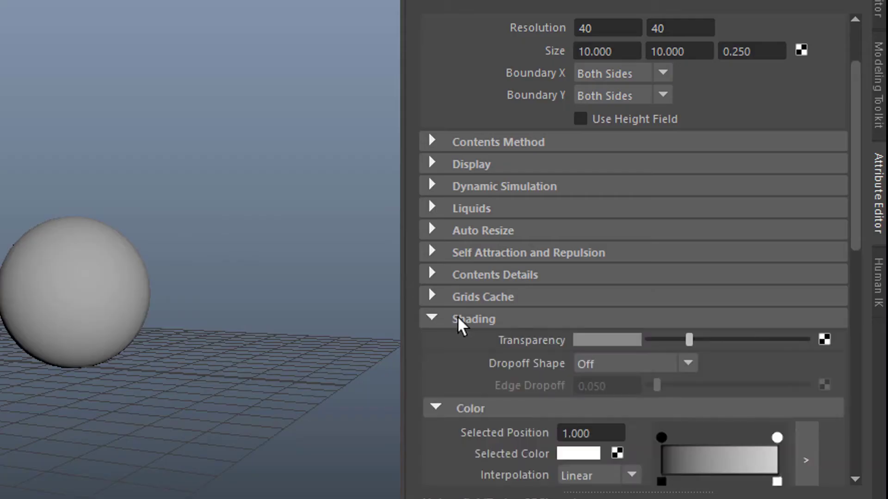
{"action": "scroll", "scroll_direction": "down", "scroll_amount": 3}
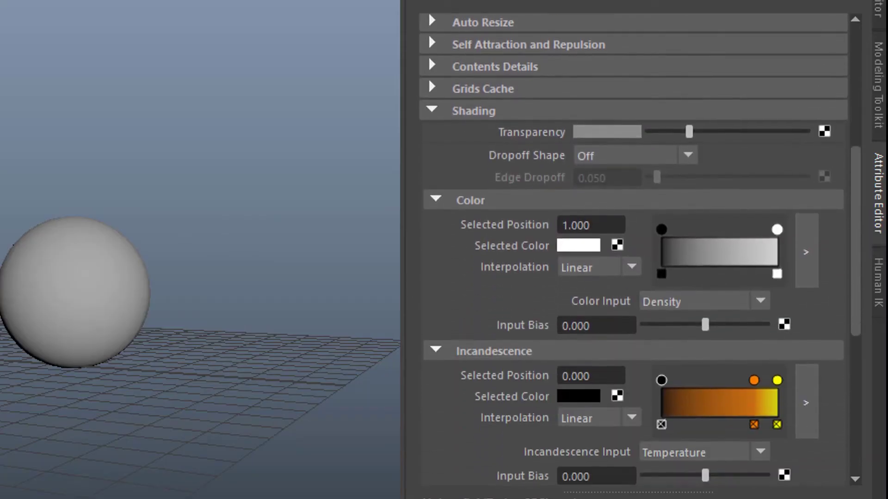
{"action": "scroll", "scroll_direction": "down", "scroll_amount": 3}
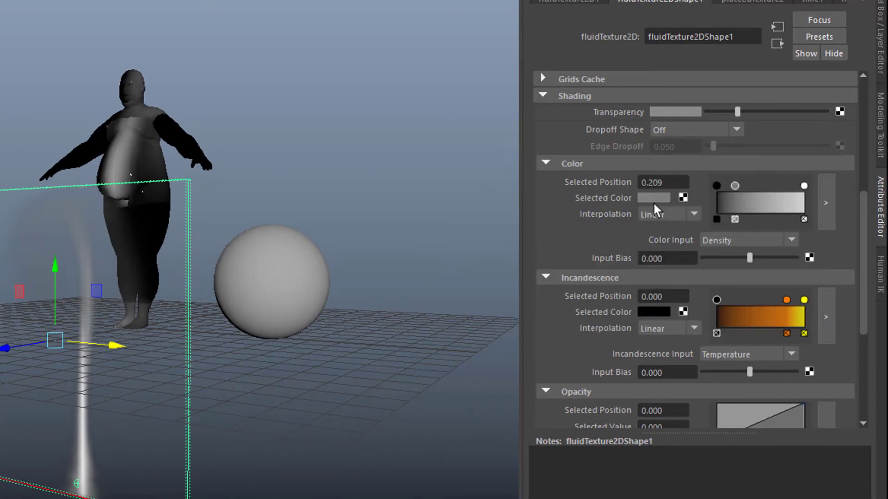
Set a colour ramp stop to yellow via the colour chooser, warming the flame's tint
{"action": "left_click", "coordinate": [652, 198]}
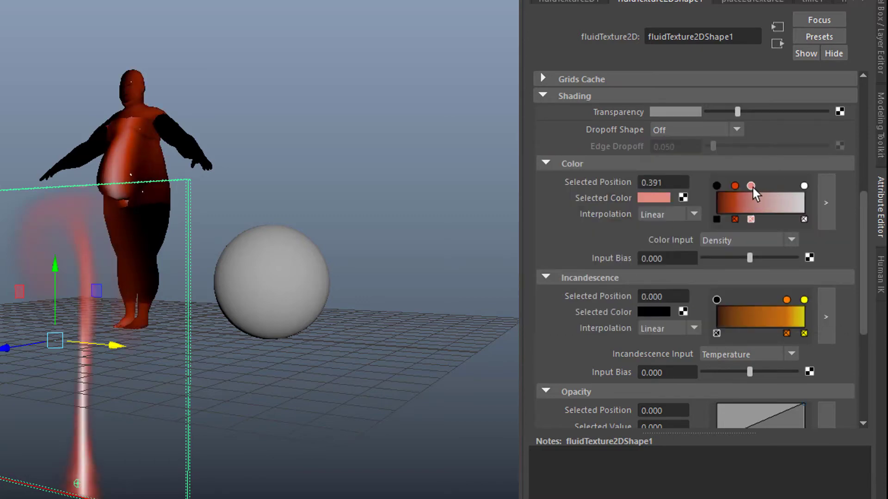
{"action": "left_click", "coordinate": [652, 197]}
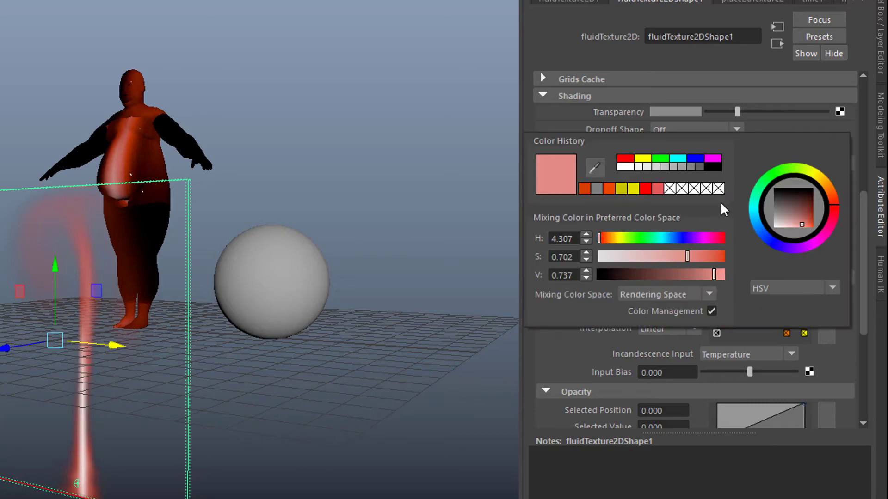
{"action": "left_click", "coordinate": [820, 229]}
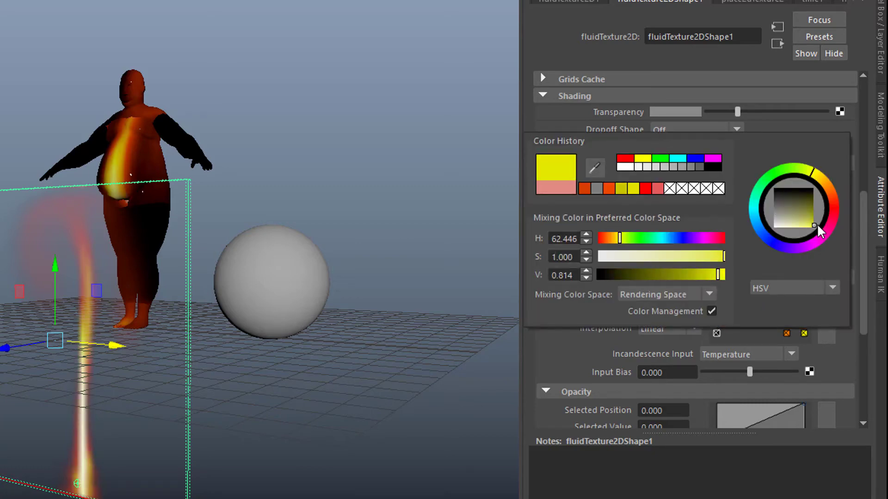
{"action": "mouse_move", "coordinate": [807, 153]}
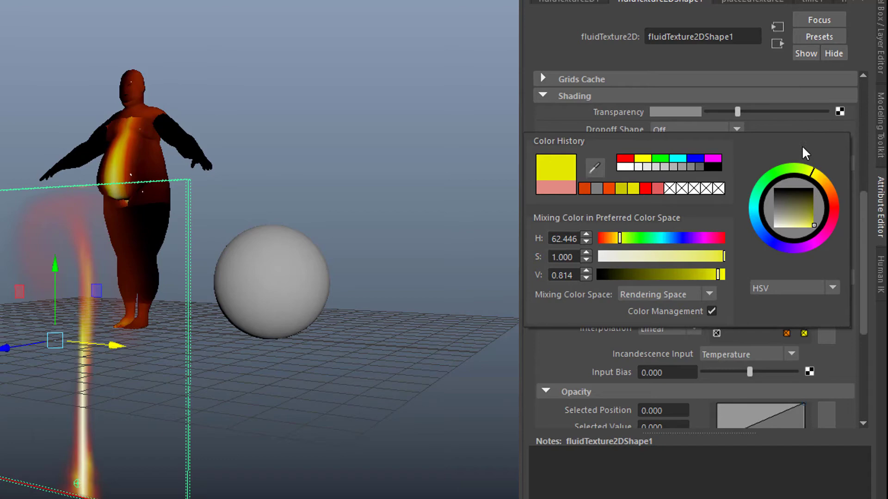
{"action": "left_click", "coordinate": [783, 173]}
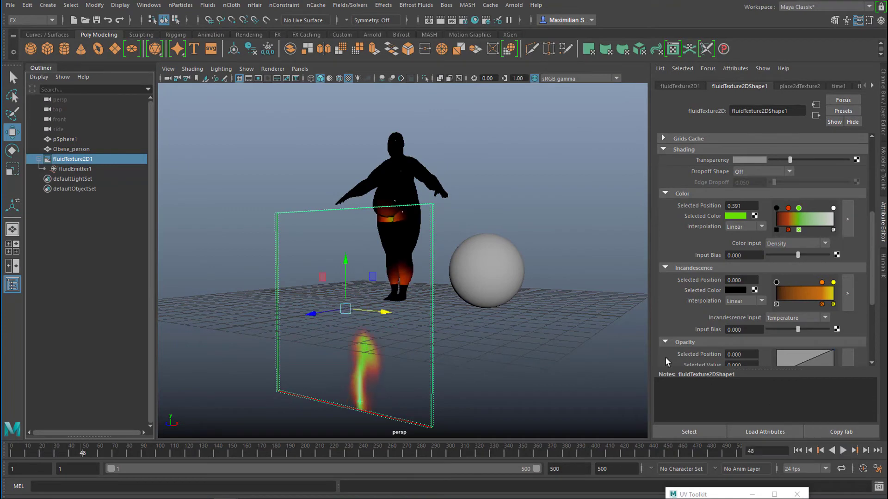
{"action": "mouse_move", "coordinate": [208, 5]}
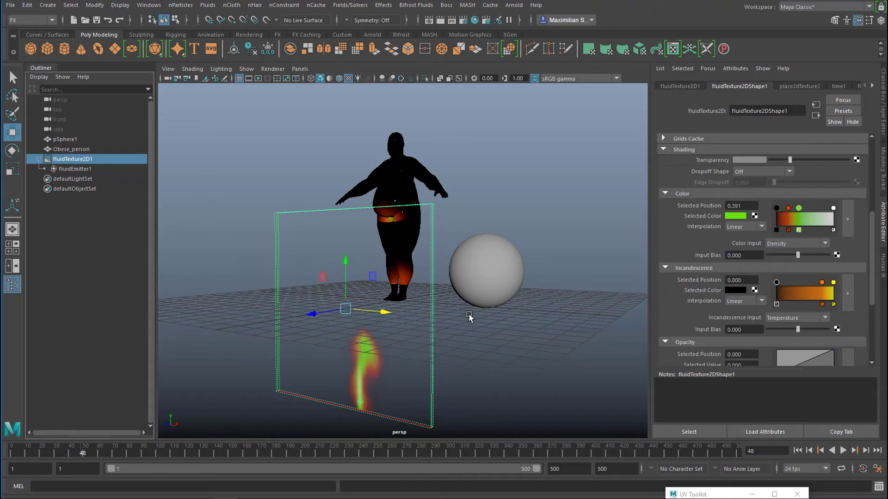
{"action": "mouse_move", "coordinate": [206, 21]}
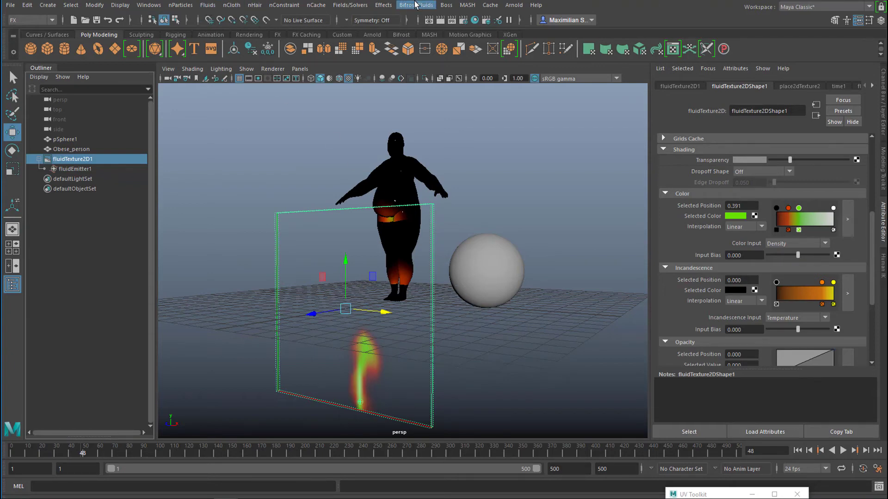
{"action": "mouse_move", "coordinate": [207, 5]}
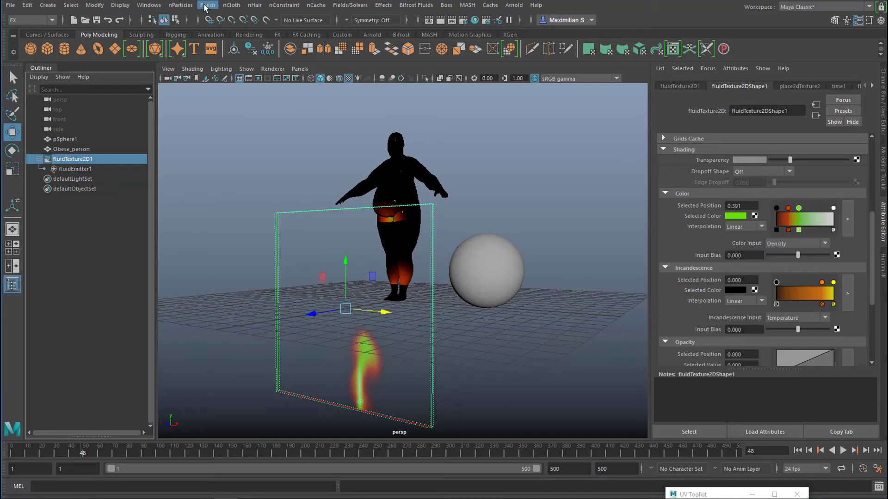
{"action": "mouse_move", "coordinate": [571, 332]}
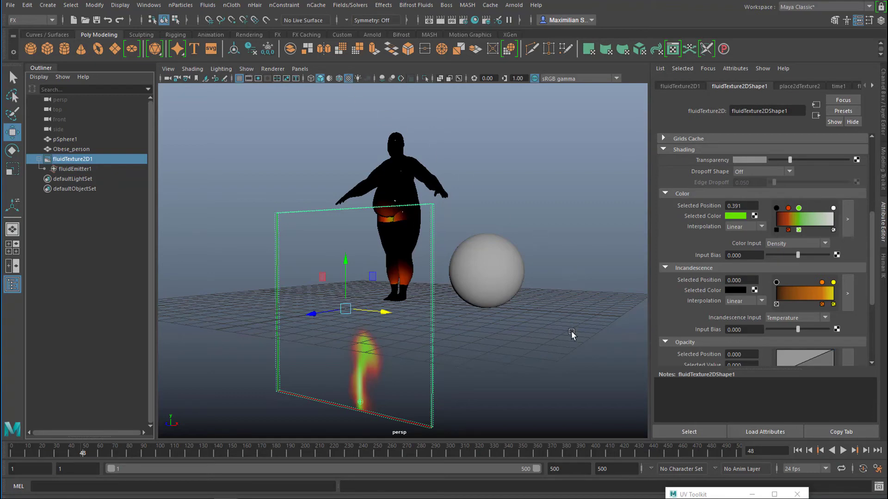
{"action": "mouse_move", "coordinate": [541, 366]}
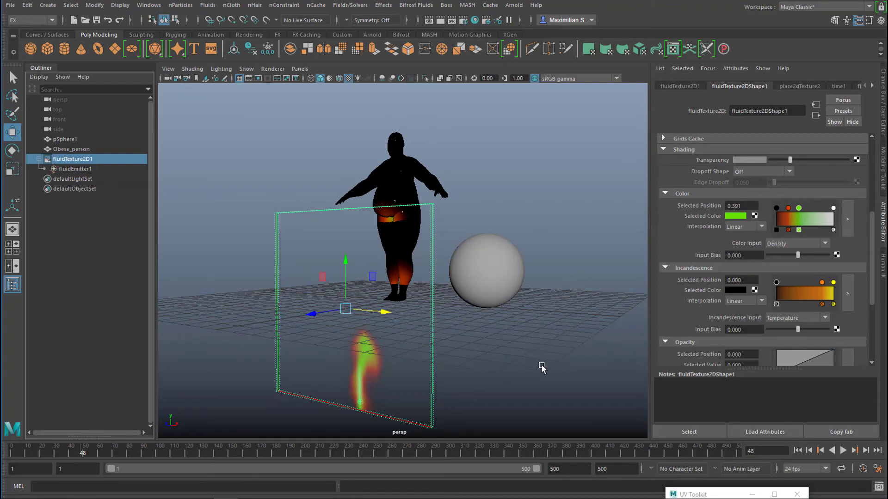
{"action": "mouse_move", "coordinate": [567, 344]}
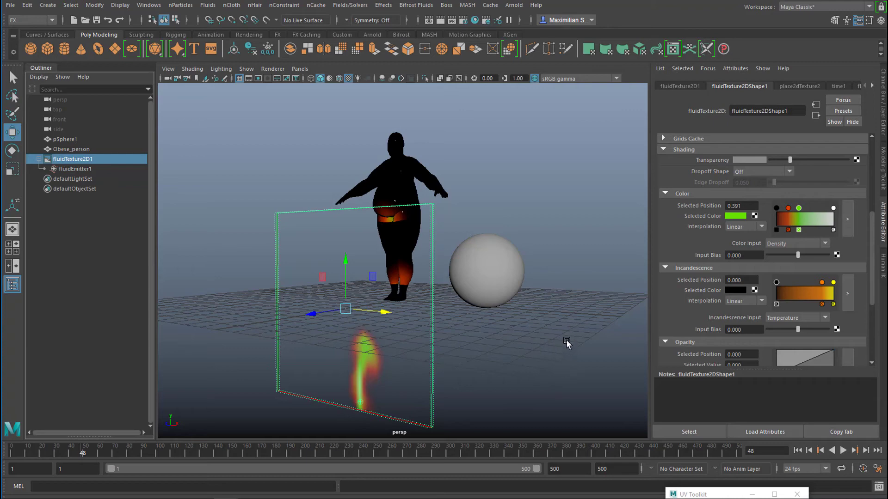
{"action": "mouse_move", "coordinate": [874, 240]}
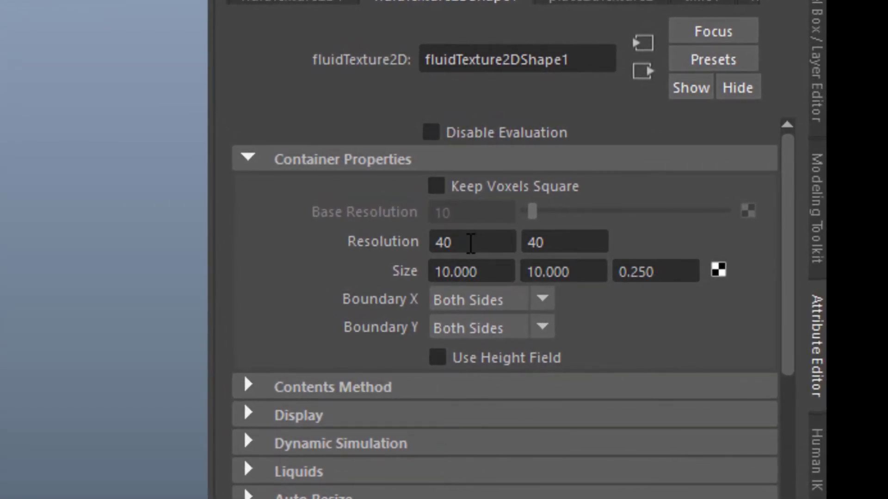
With resolution at 300 by 300, replay the simulation from frame one to preview the finer flame
{"action": "scroll", "scroll_direction": "down", "scroll_amount": 3}
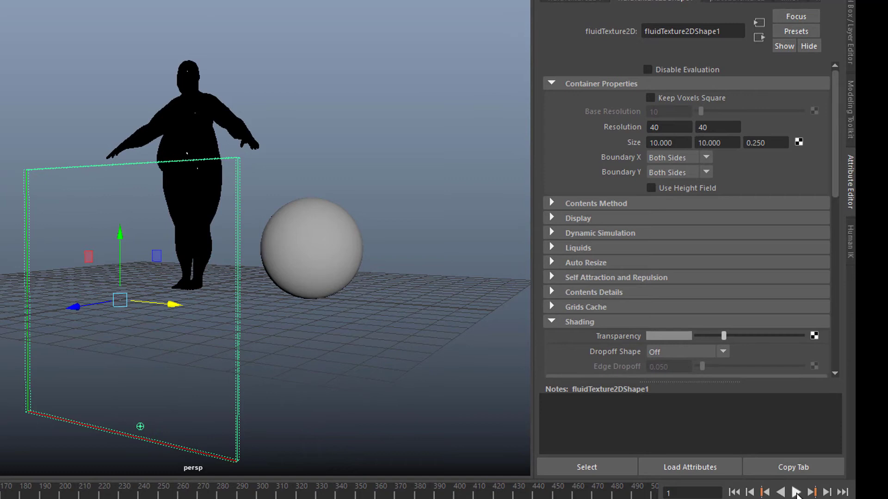
{"action": "left_click", "coordinate": [795, 492]}
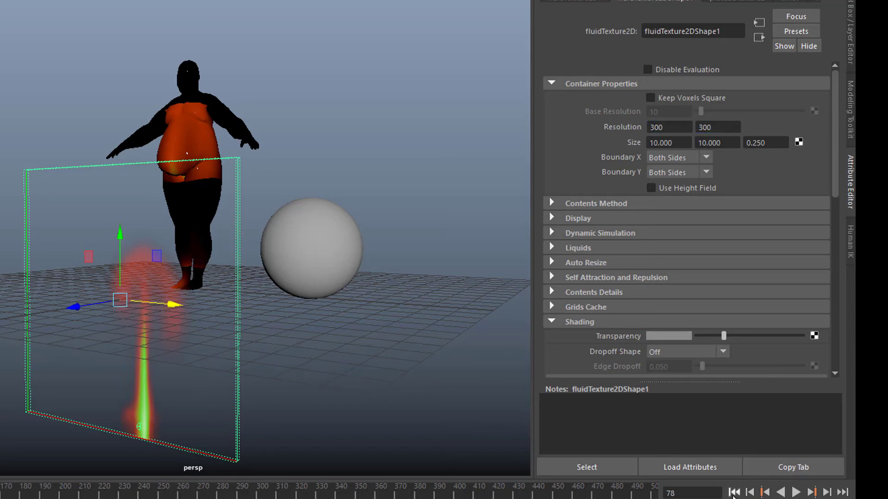
{"action": "left_click", "coordinate": [795, 491]}
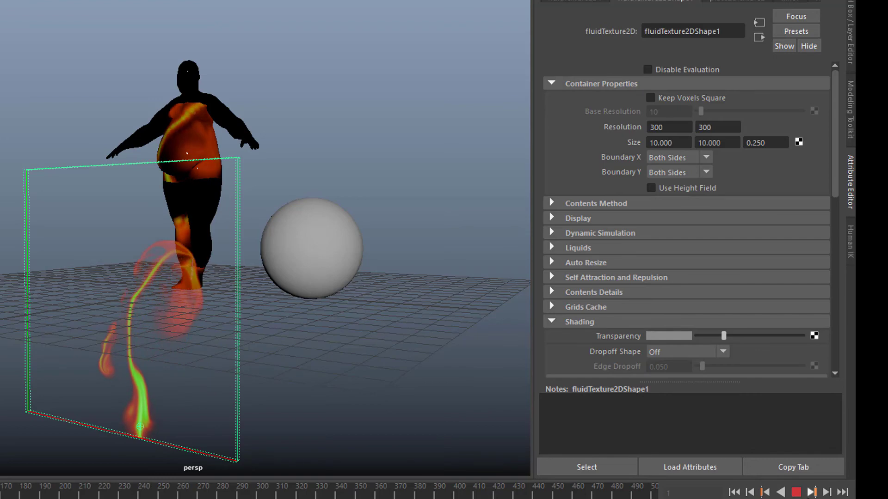
{"action": "left_click", "coordinate": [795, 491]}
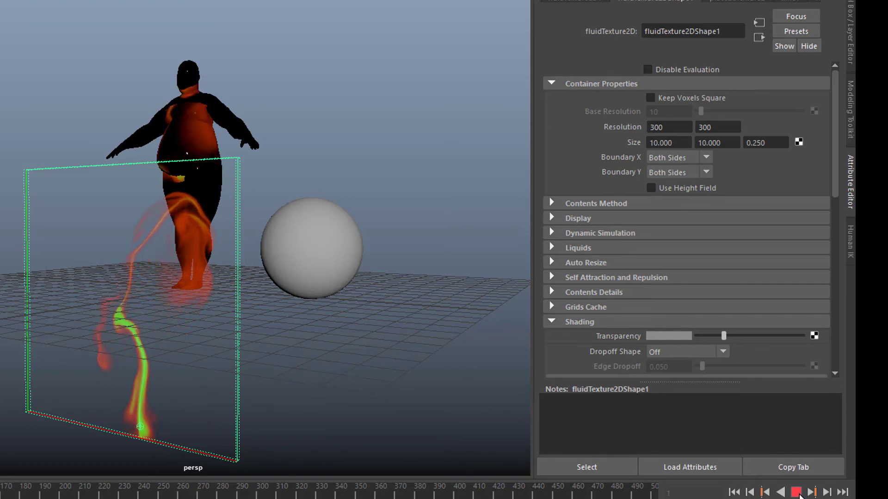
{"action": "left_click", "coordinate": [795, 492]}
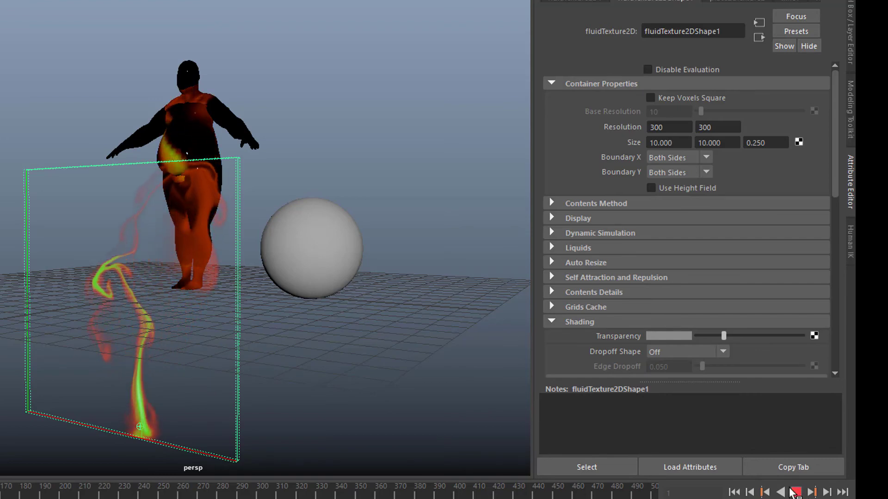
Assign the existing aiStandardSurface1 to pSphere1 and play the animation with it applied
{"action": "left_click", "coordinate": [795, 492]}
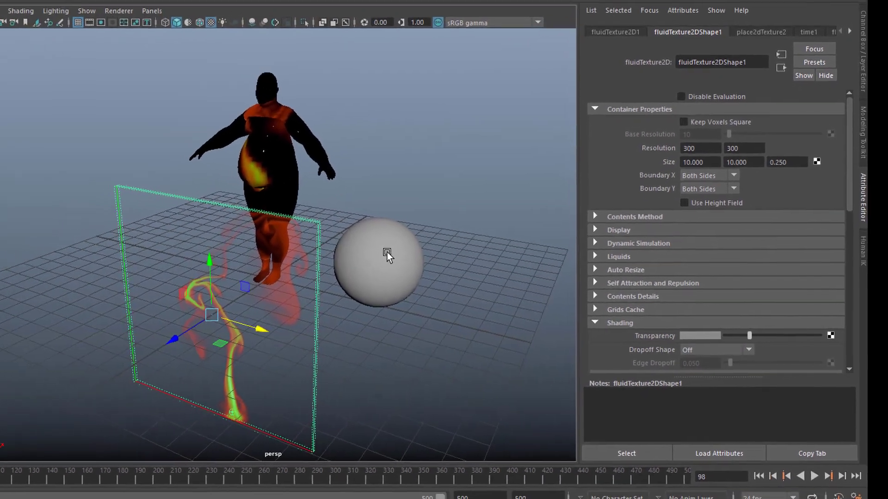
{"action": "right_click", "coordinate": [387, 253]}
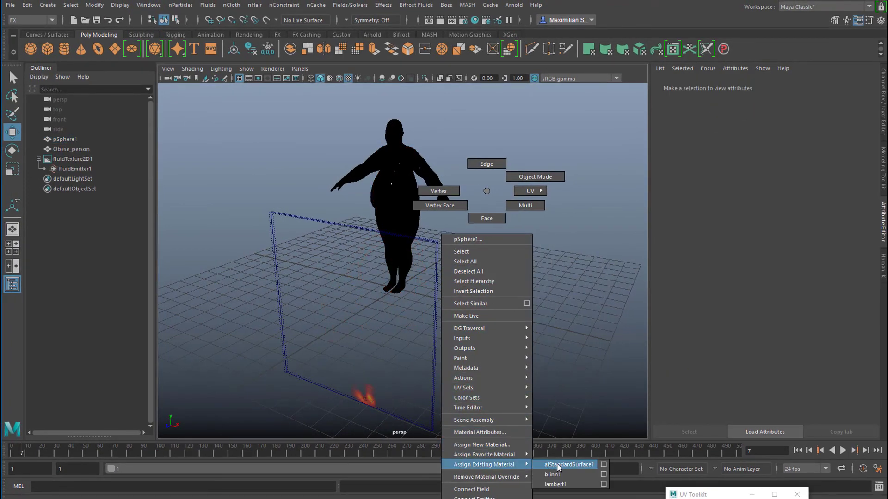
{"action": "left_click", "coordinate": [568, 465]}
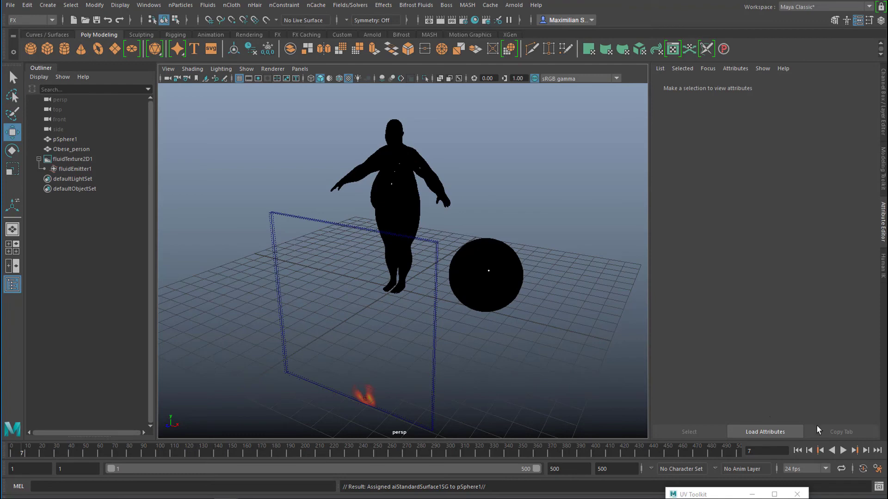
{"action": "left_click", "coordinate": [843, 450]}
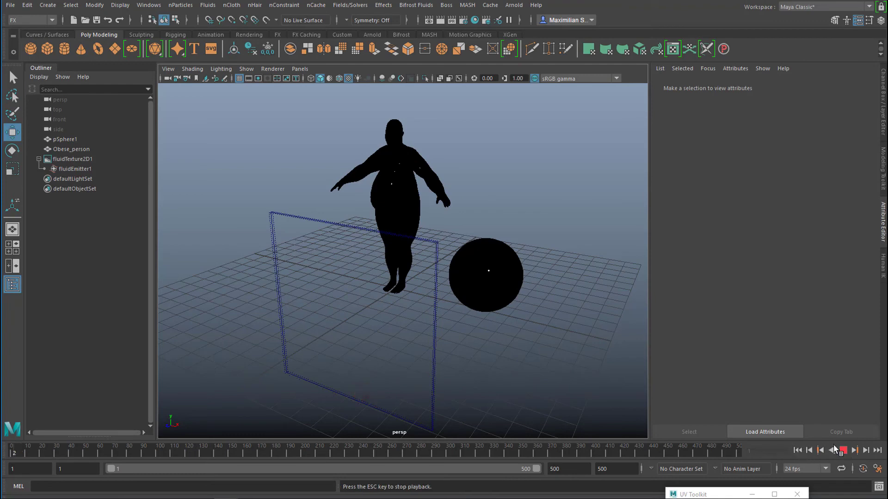